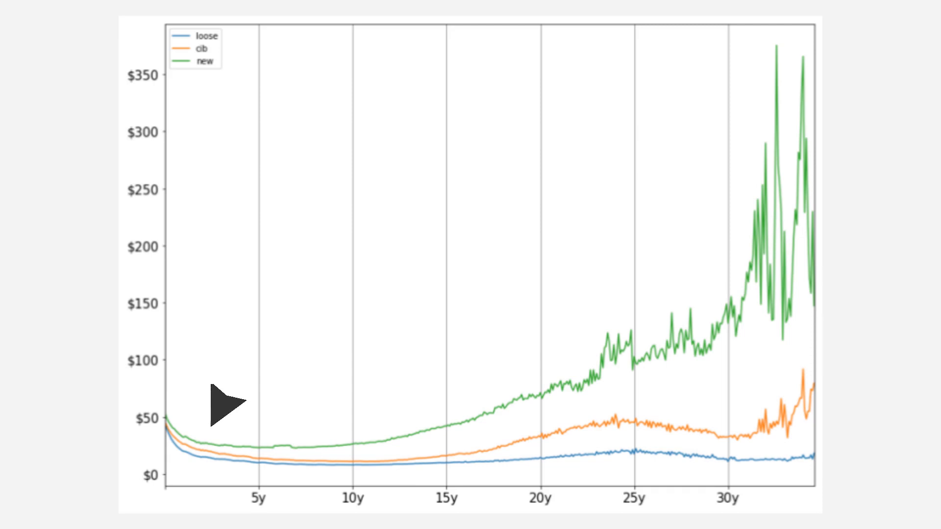
{"action": "mouse_move", "coordinate": [356, 405]}
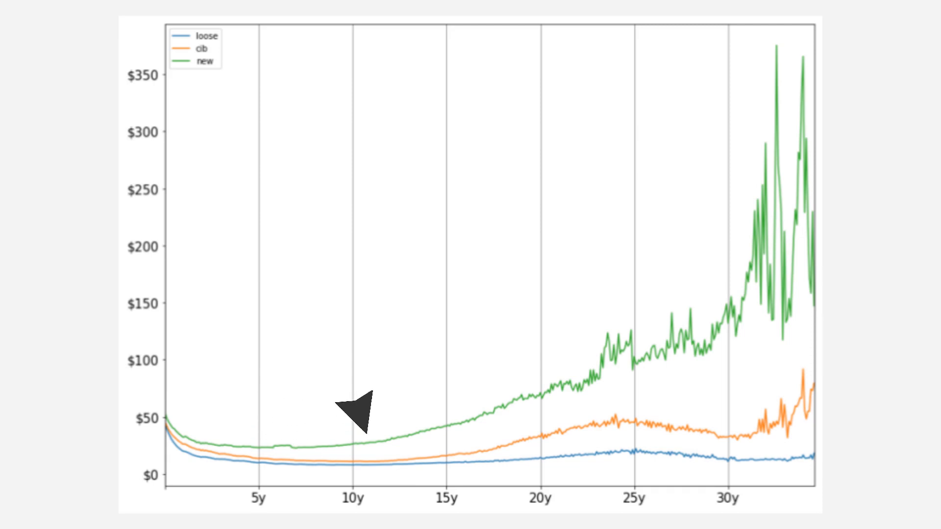
{"action": "mouse_move", "coordinate": [548, 360]}
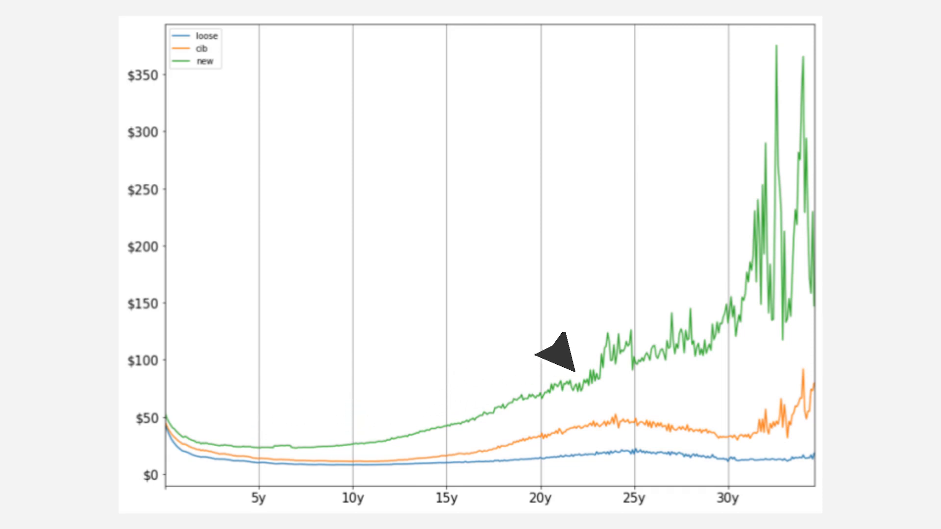